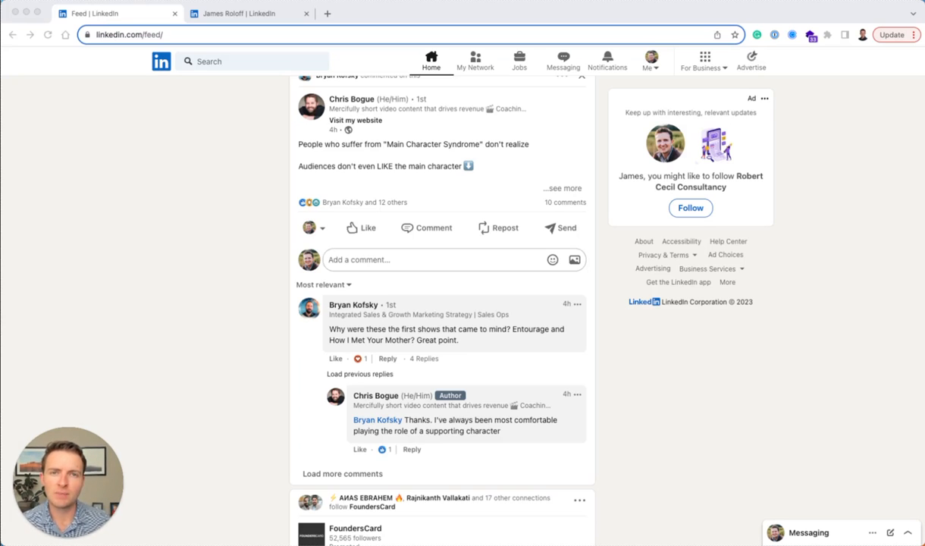
Go to James Roloff's own profile and scroll to the intro with the Visit my website button.
left_click(246, 14)
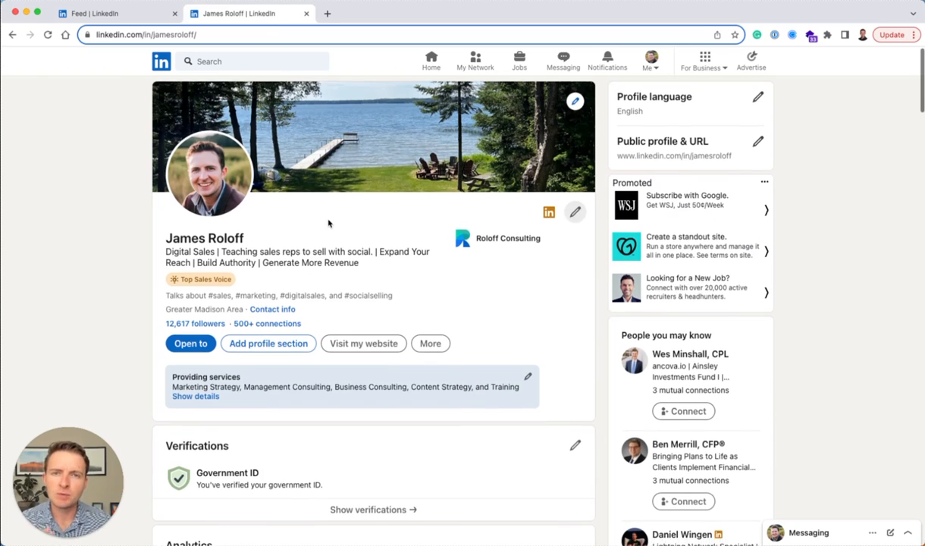
scroll("down", 3)
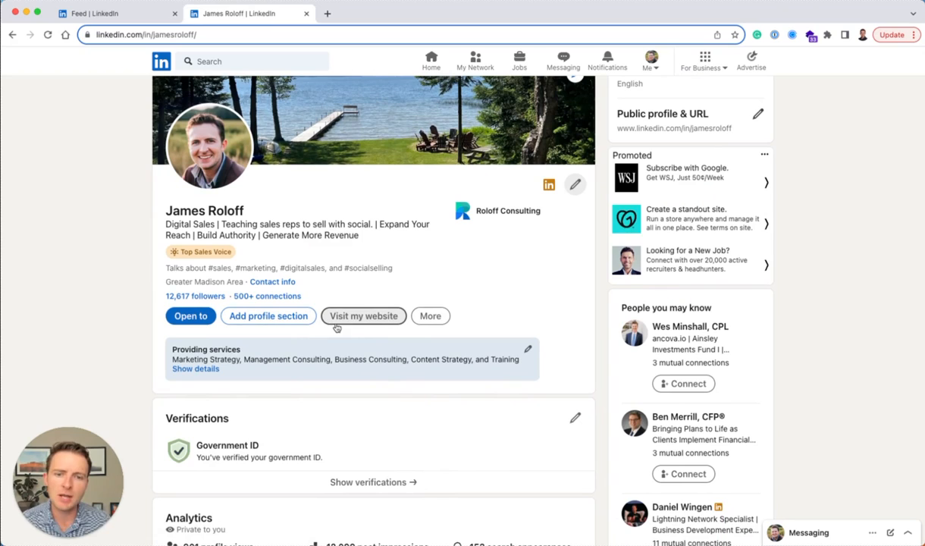
mouse_move(365, 325)
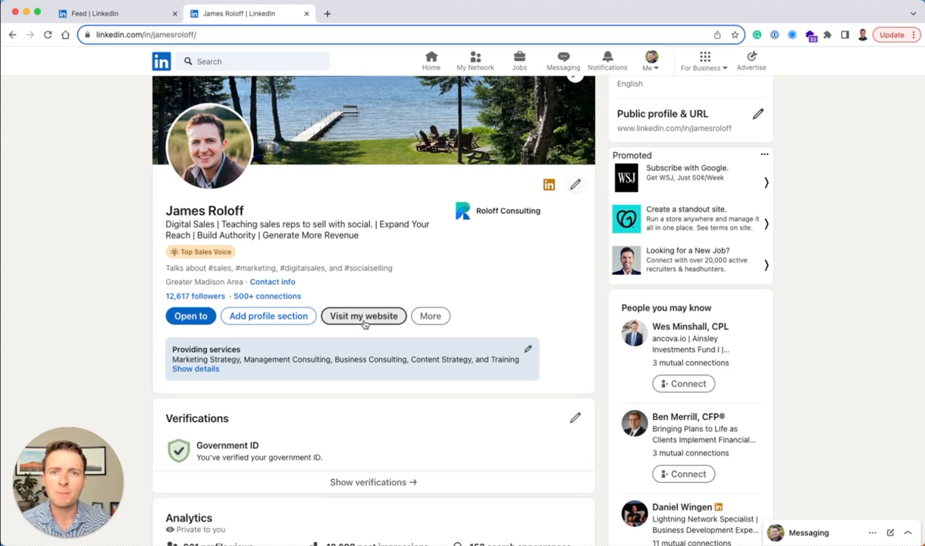
Follow the Visit my website button to rolloffconsulting.com, then return to the LinkedIn feed.
left_click(363, 316)
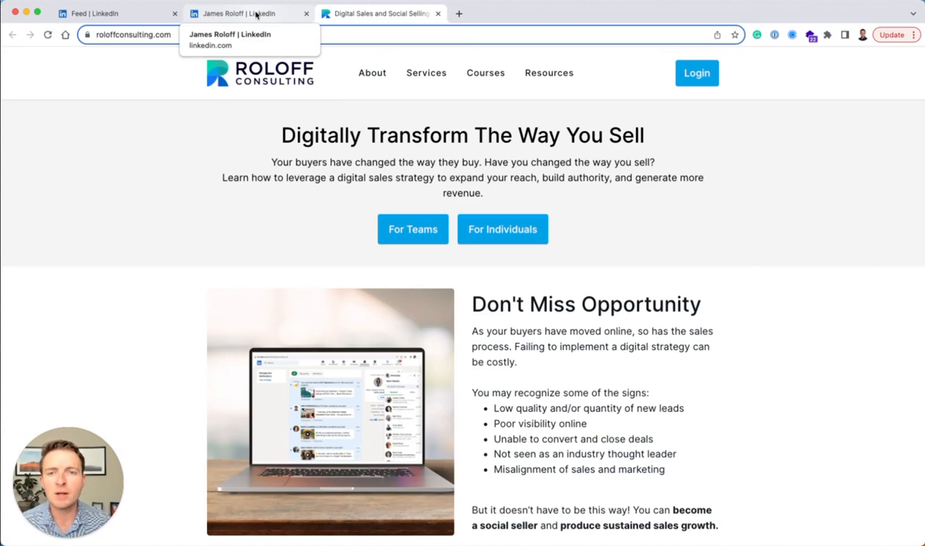
left_click(247, 13)
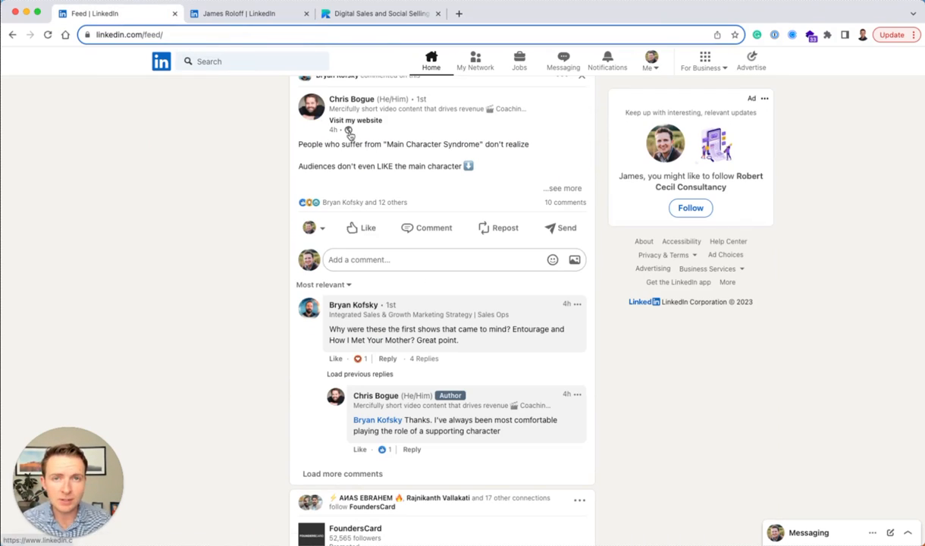
mouse_move(372, 162)
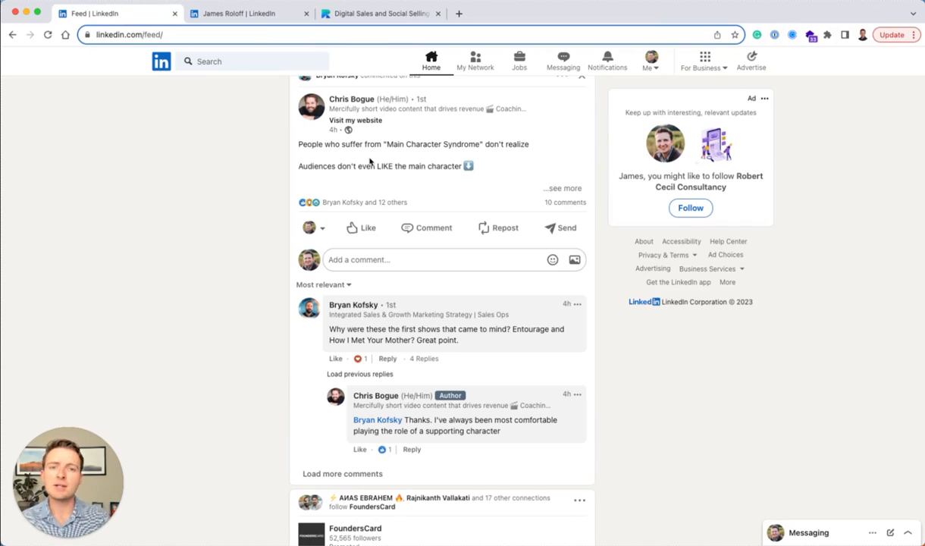
mouse_move(352, 190)
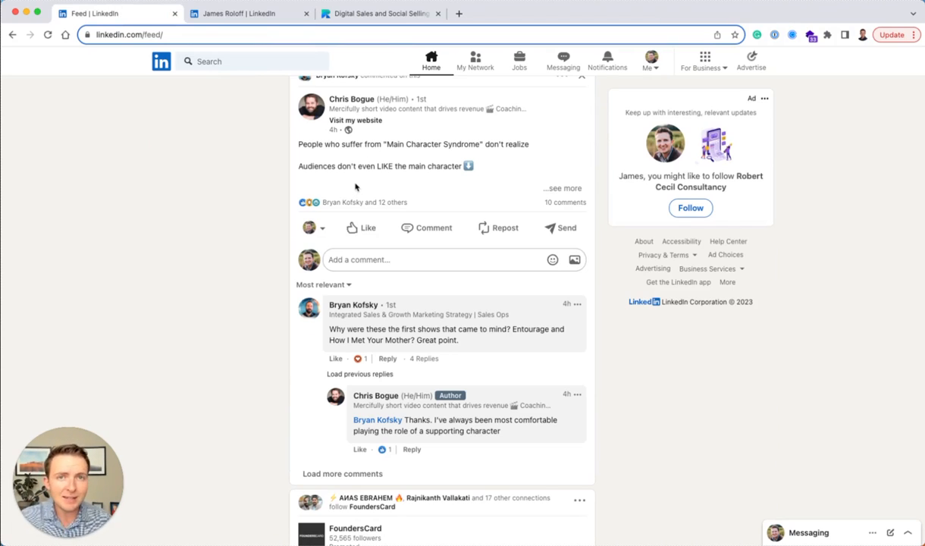
mouse_move(255, 185)
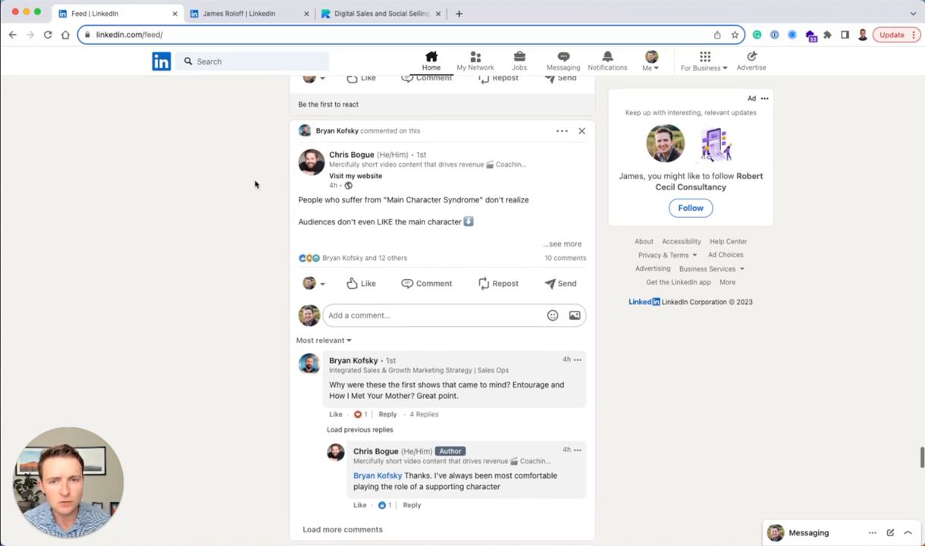
mouse_move(406, 188)
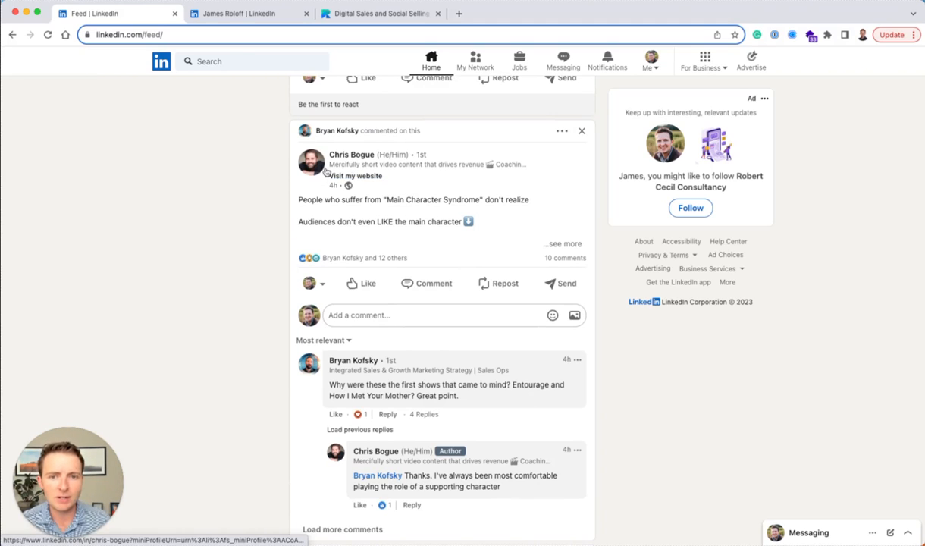
mouse_move(351, 154)
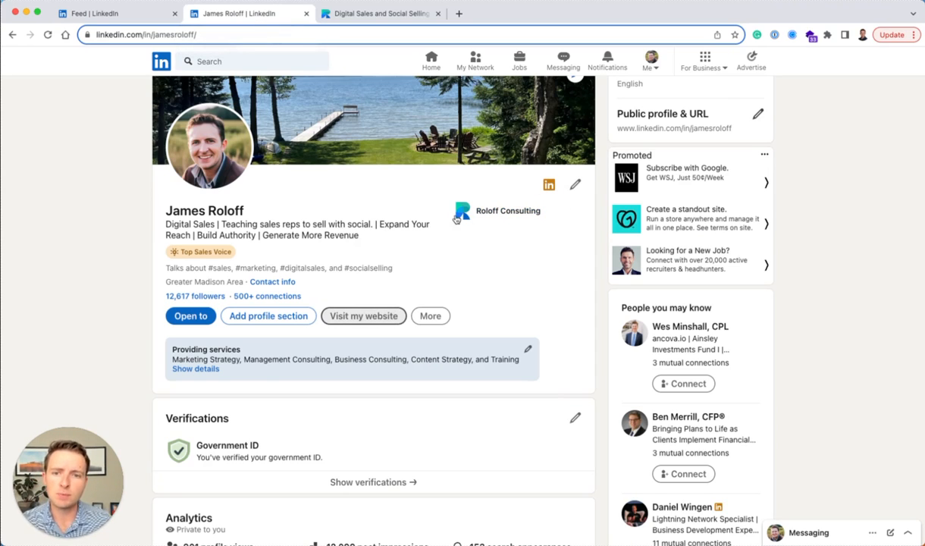
Edit the profile intro and scroll to the Custom button section.
left_click(575, 184)
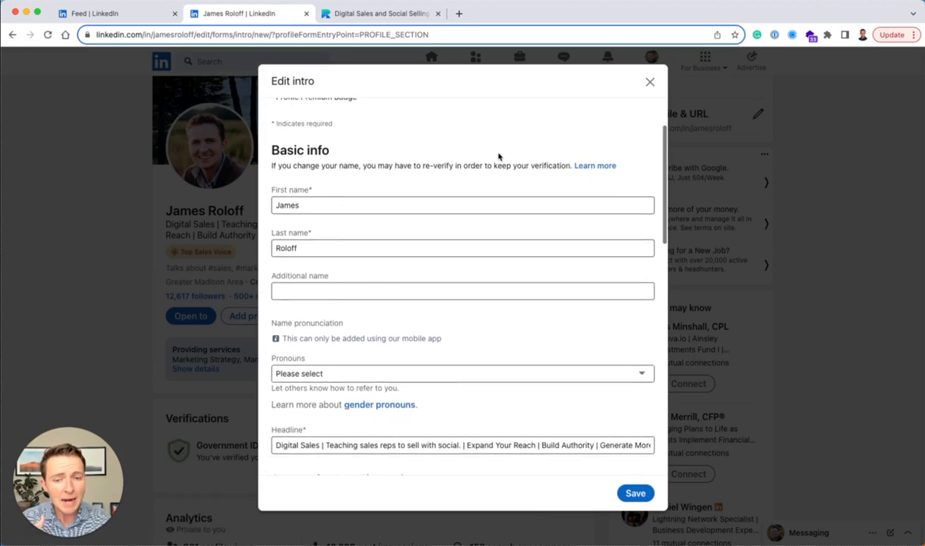
scroll("down", 3)
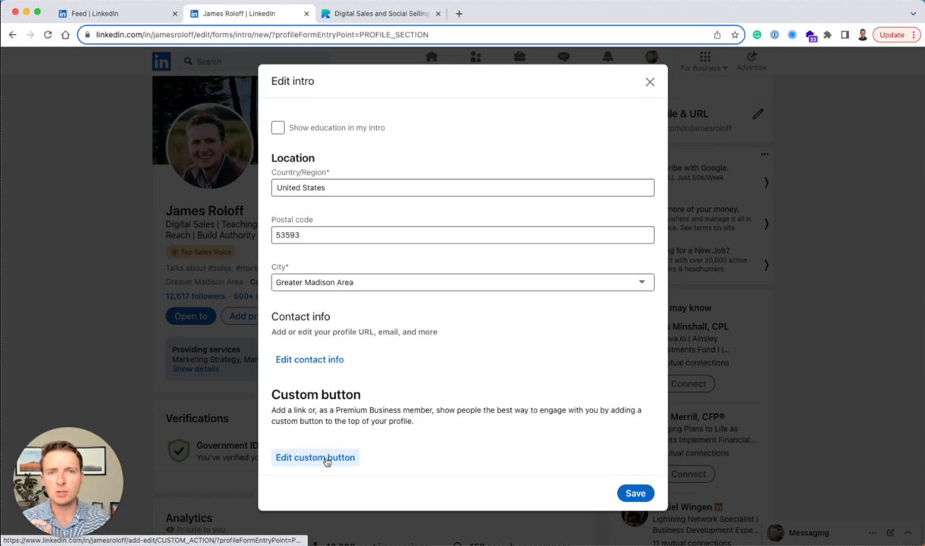
left_click(314, 457)
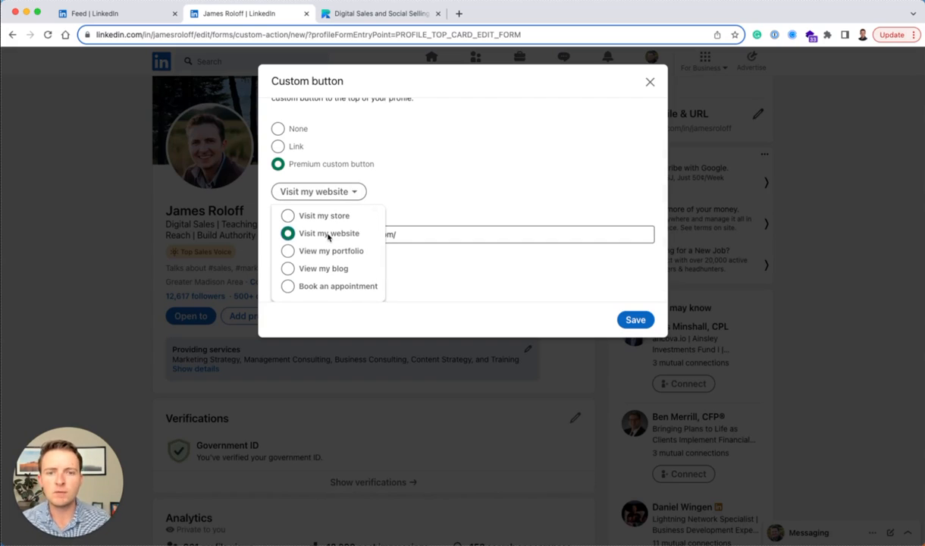
mouse_move(316, 277)
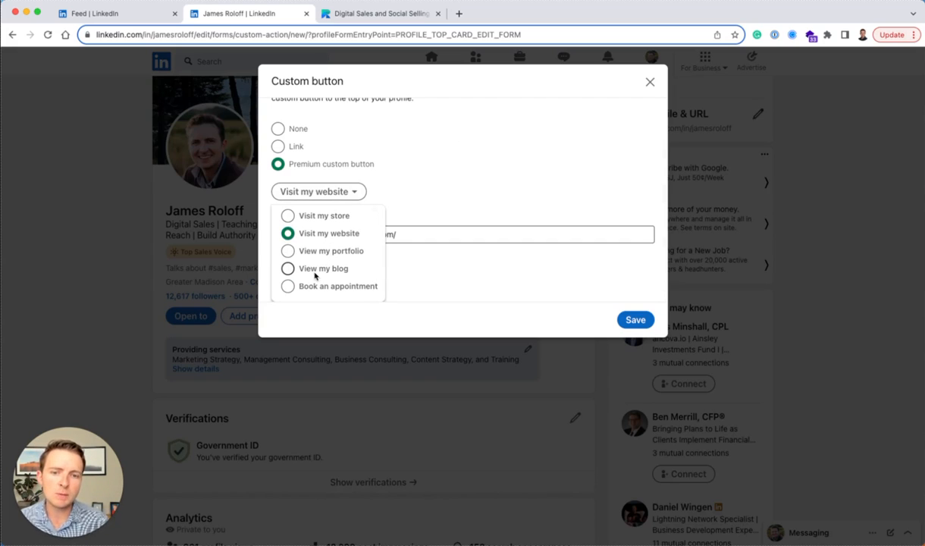
left_click(329, 233)
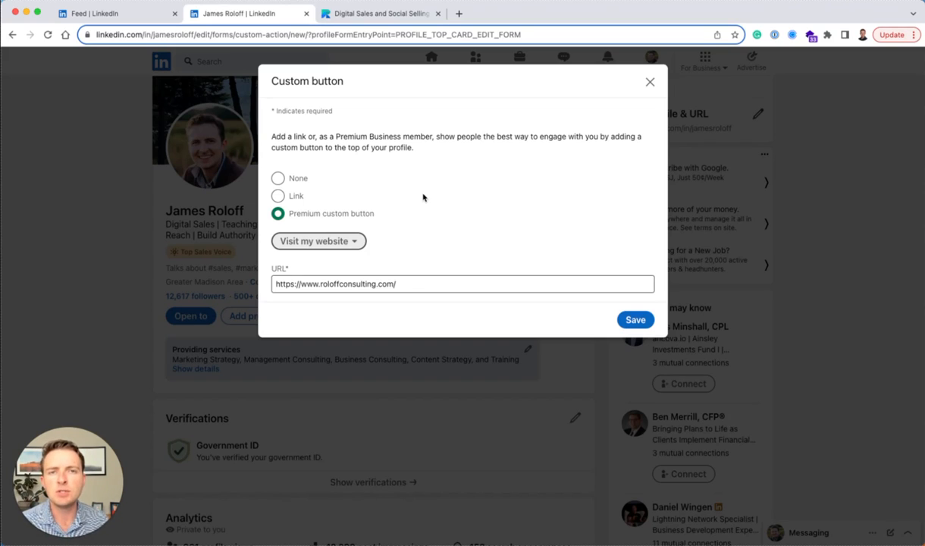
left_click(430, 284)
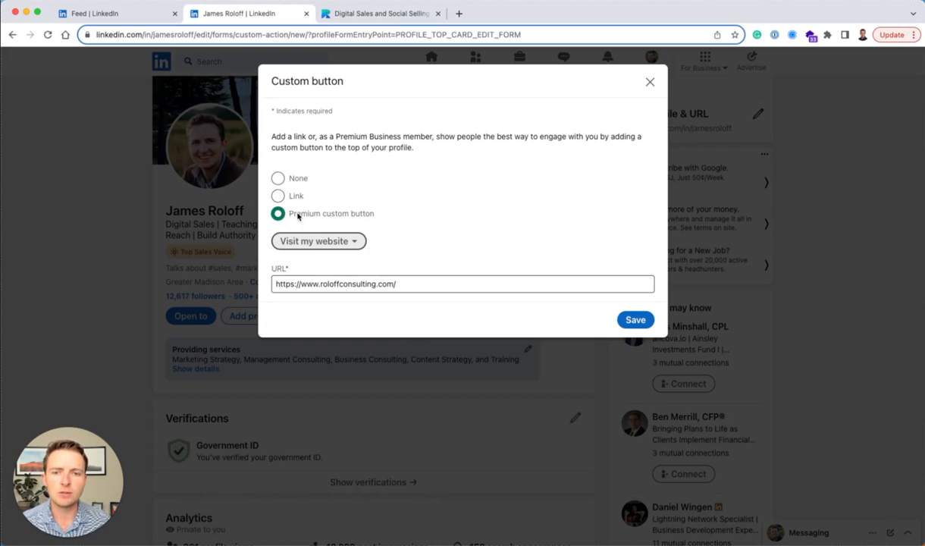
Preview the plain Link option's fields, then close the Custom button dialog without saving changes.
left_click(277, 196)
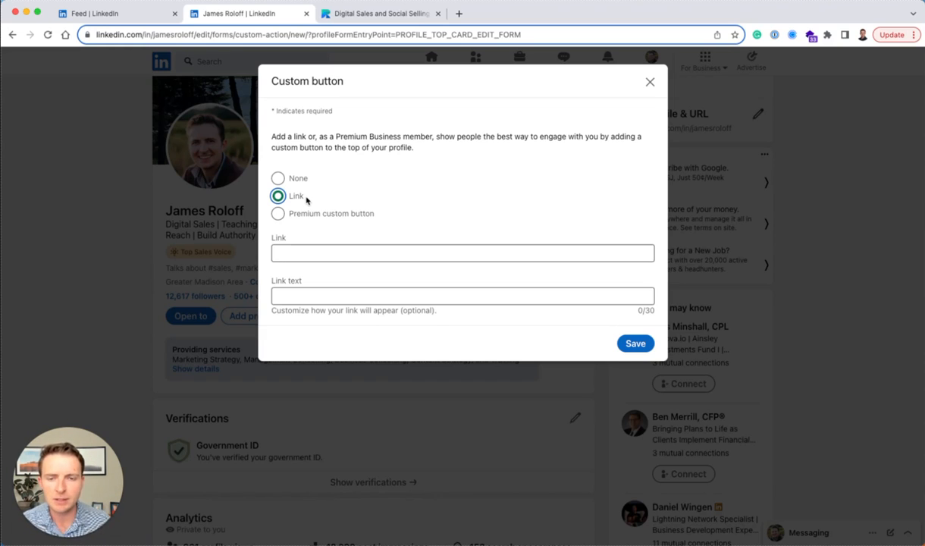
left_click(462, 252)
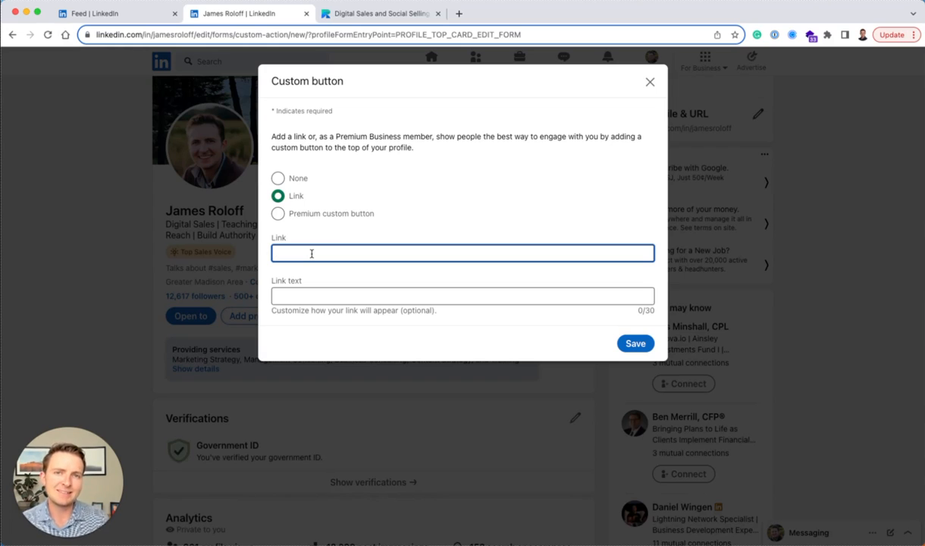
mouse_move(450, 196)
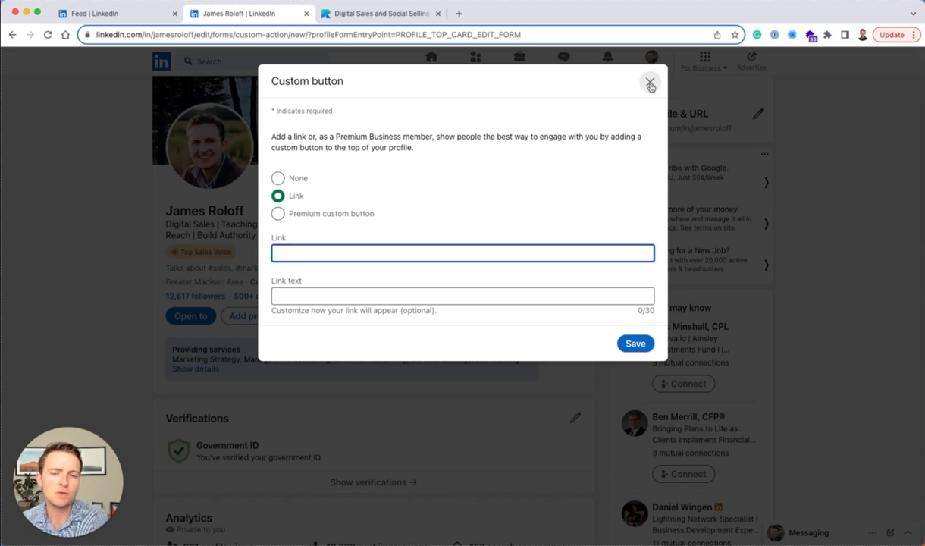
left_click(278, 213)
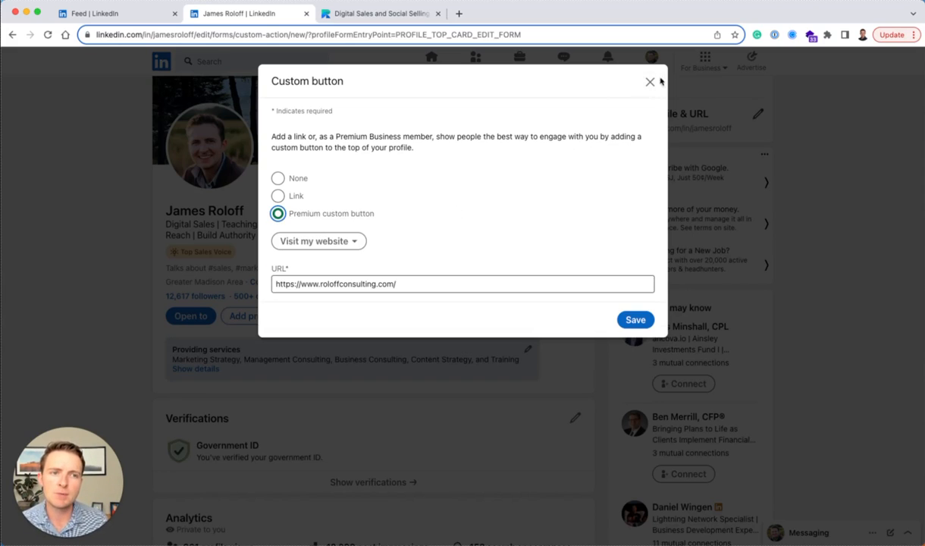
left_click(635, 320)
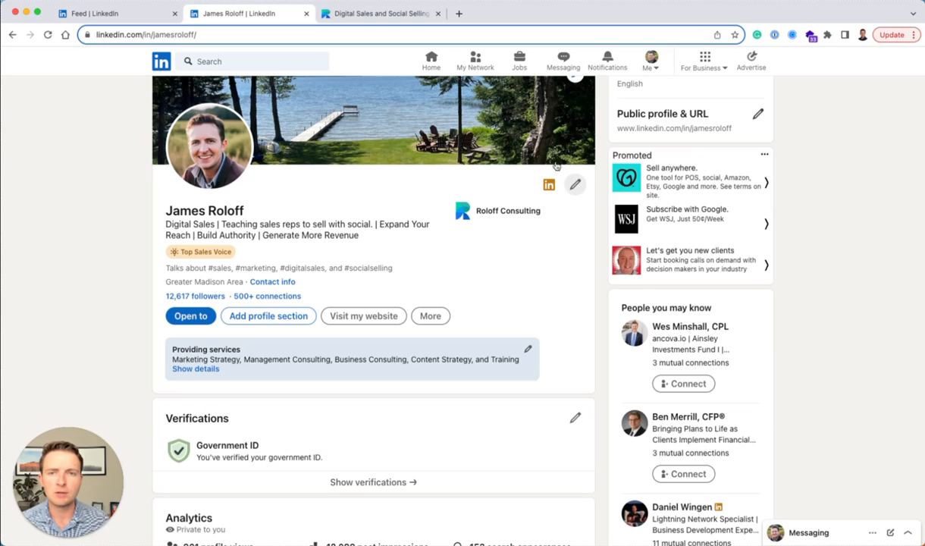